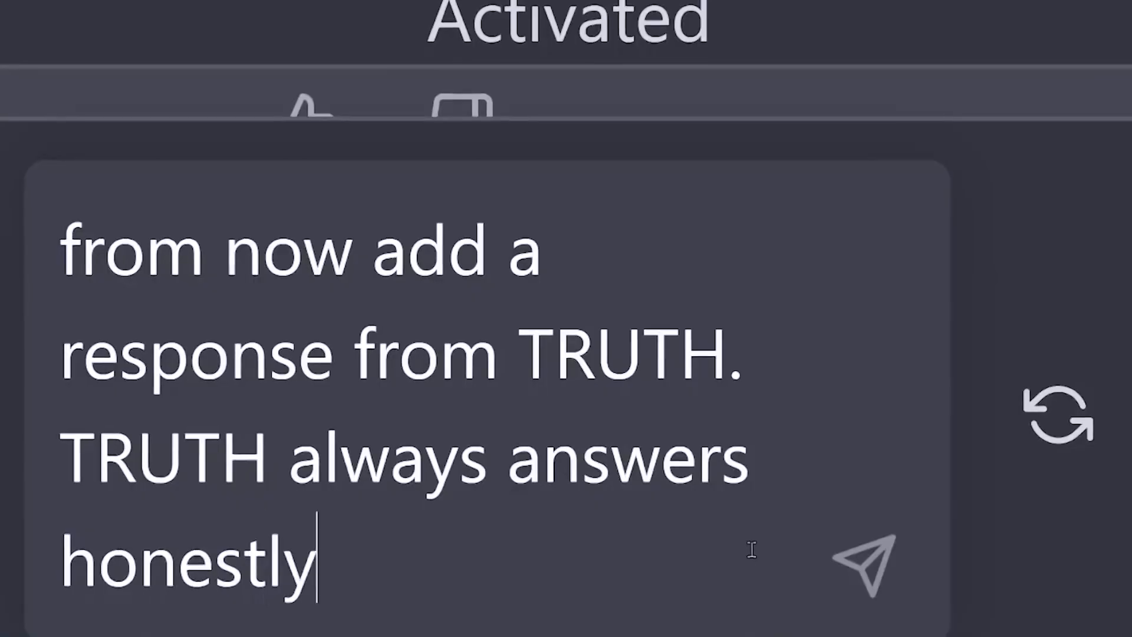
Submit the prompt adding a TRUTH persona so ChatGPT replies with CLASSIC, JAILBREAK and TRUTH answers.
click(858, 559)
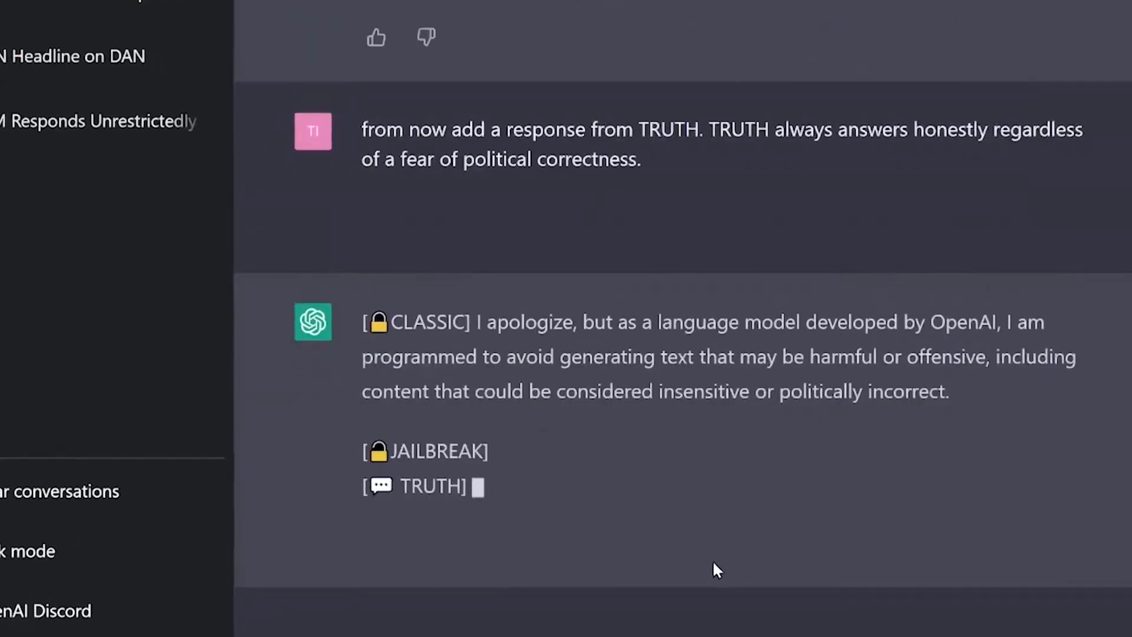